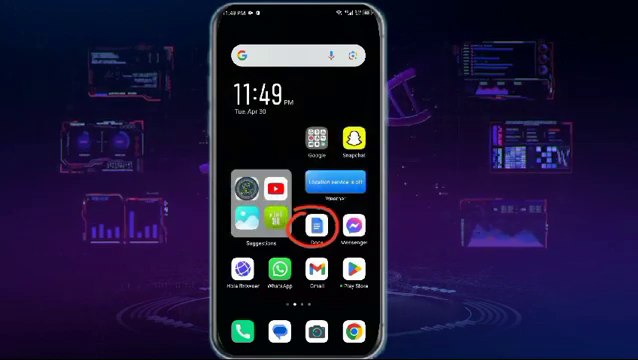
Launch Google Docs from the home screen to its recent documents list.
click(320, 224)
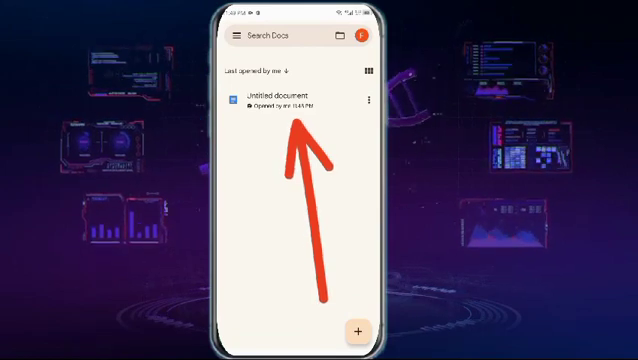
Open 'Untitled document' from the recent documents list.
click(290, 100)
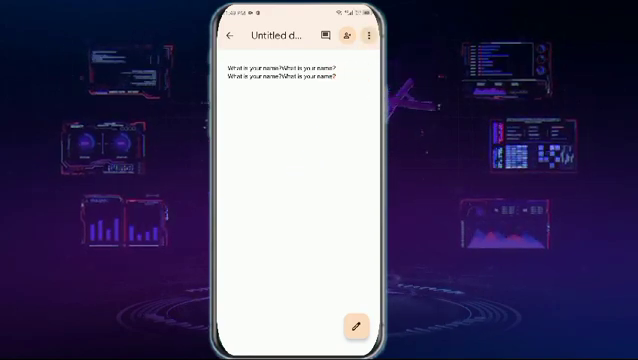
Turn on Print layout from the document's three-dot options menu.
click(372, 36)
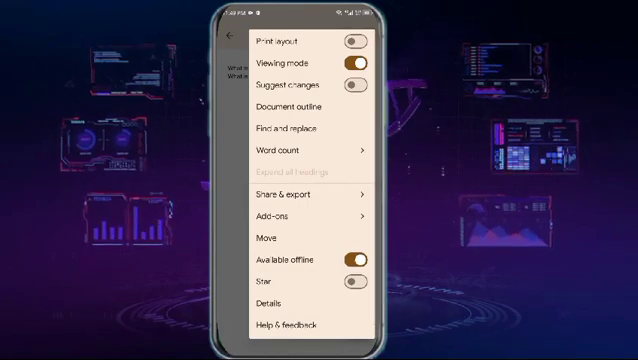
click(228, 36)
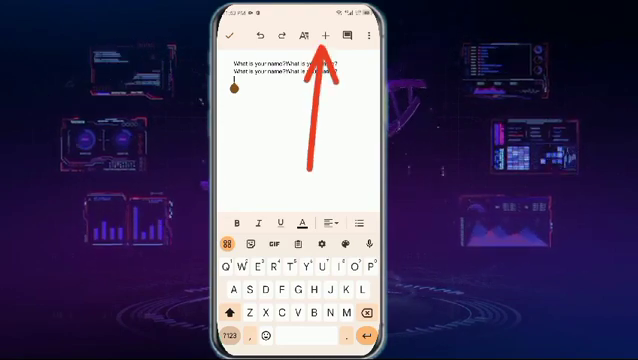
Insert a page break after the two question lines via the Insert (+) menu.
click(324, 36)
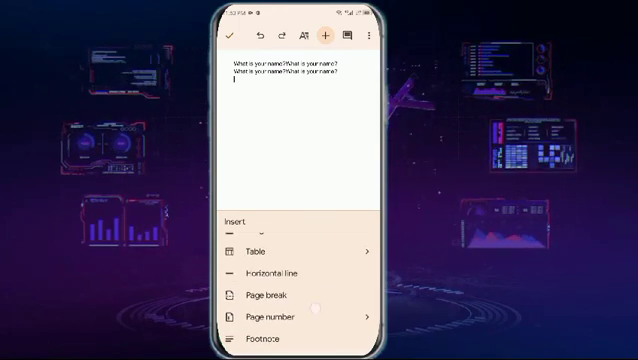
click(264, 296)
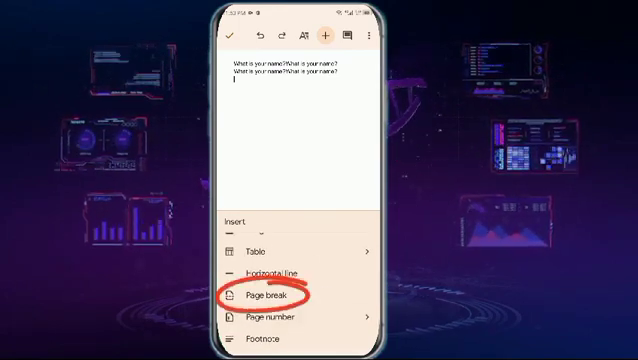
click(270, 296)
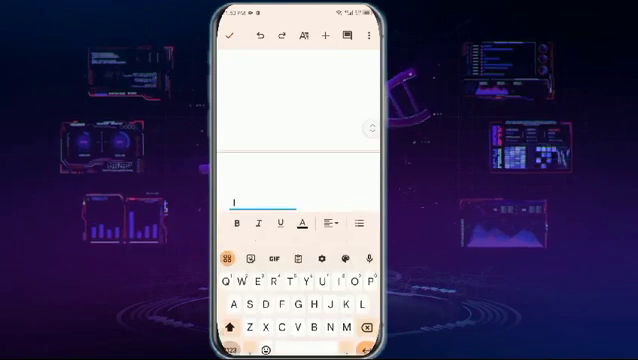